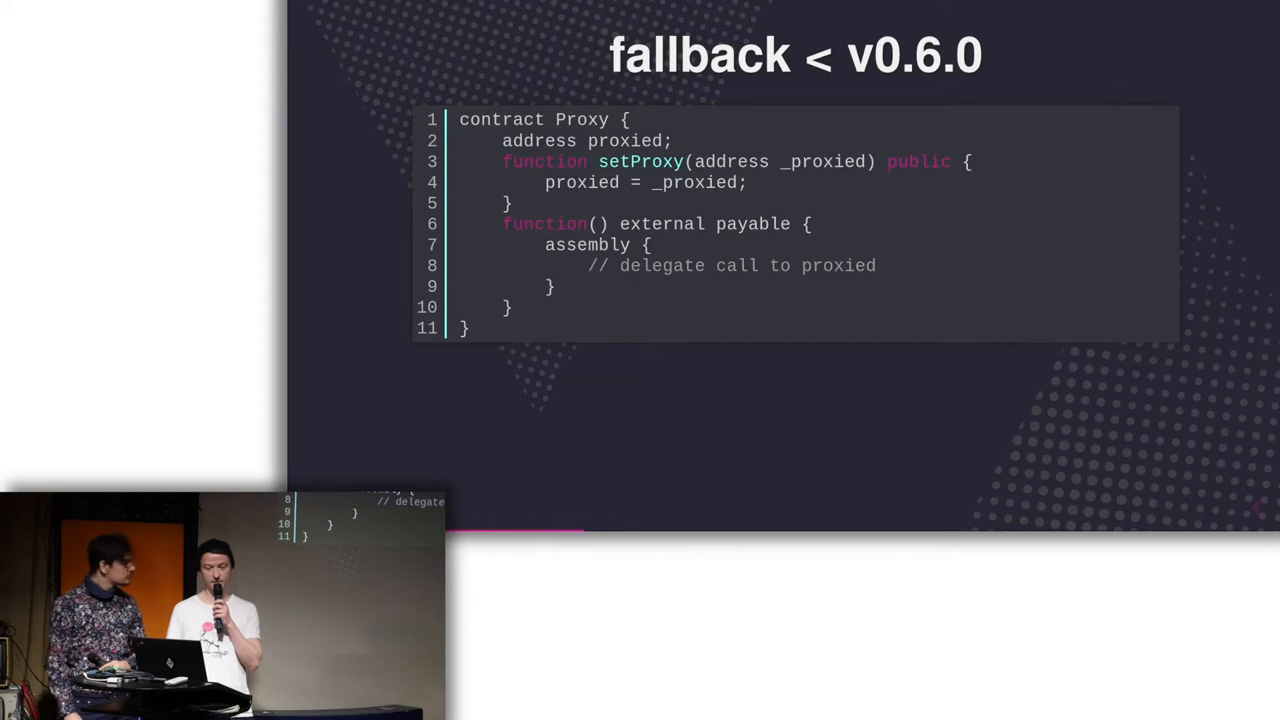
# - Advance the presentation to the 'try & catch' section title slide
pyautogui.press('right')
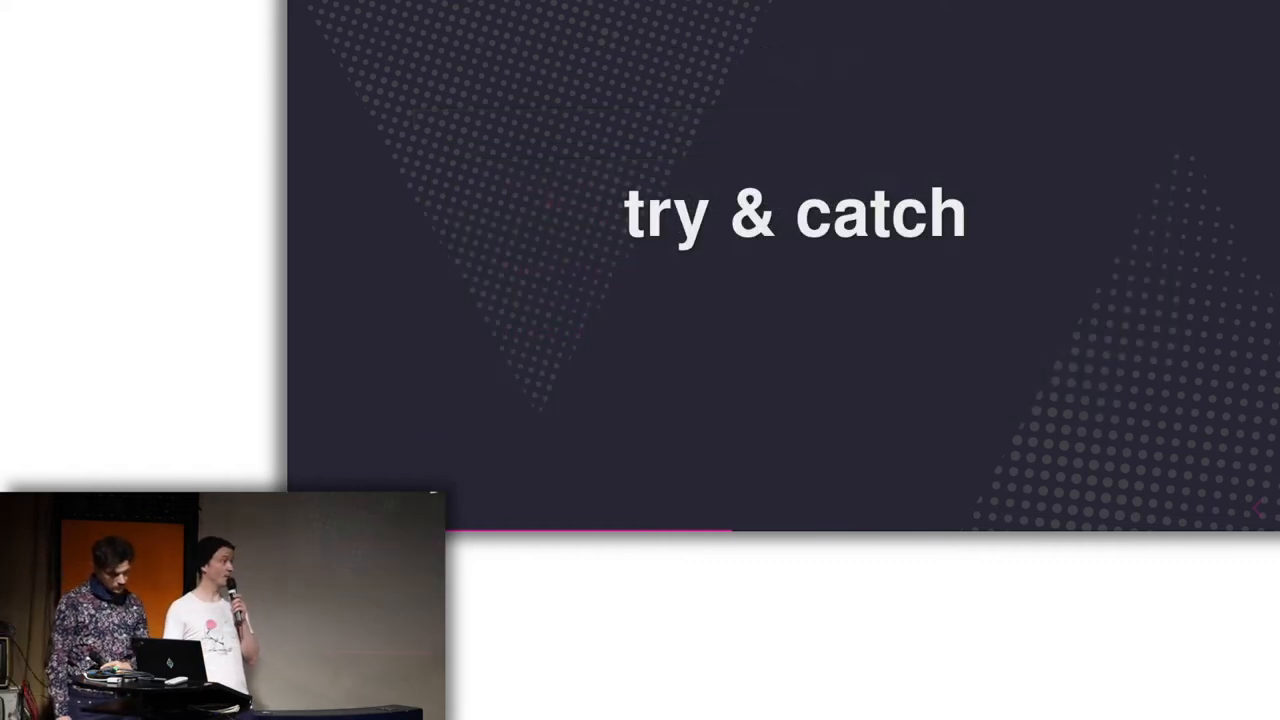
# - Advance to the 'try & catch < v0.6.0' slide with the Feed and Consumer example
pyautogui.press('Right')
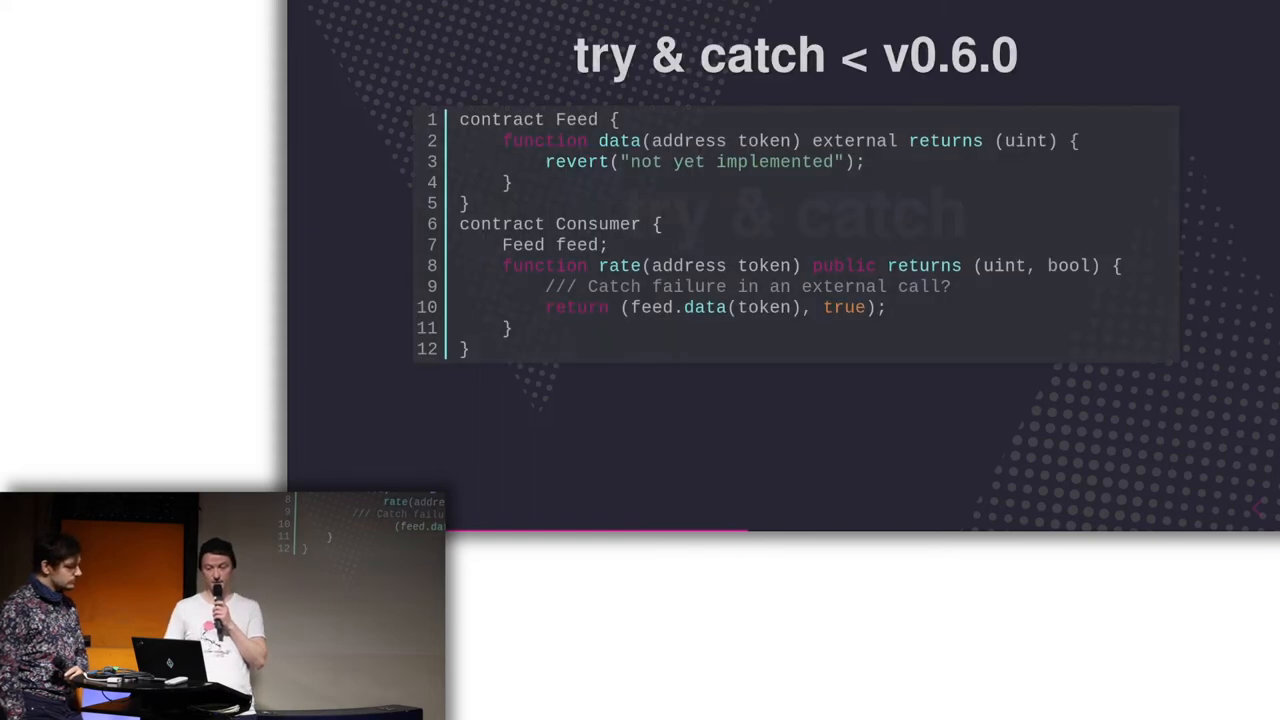